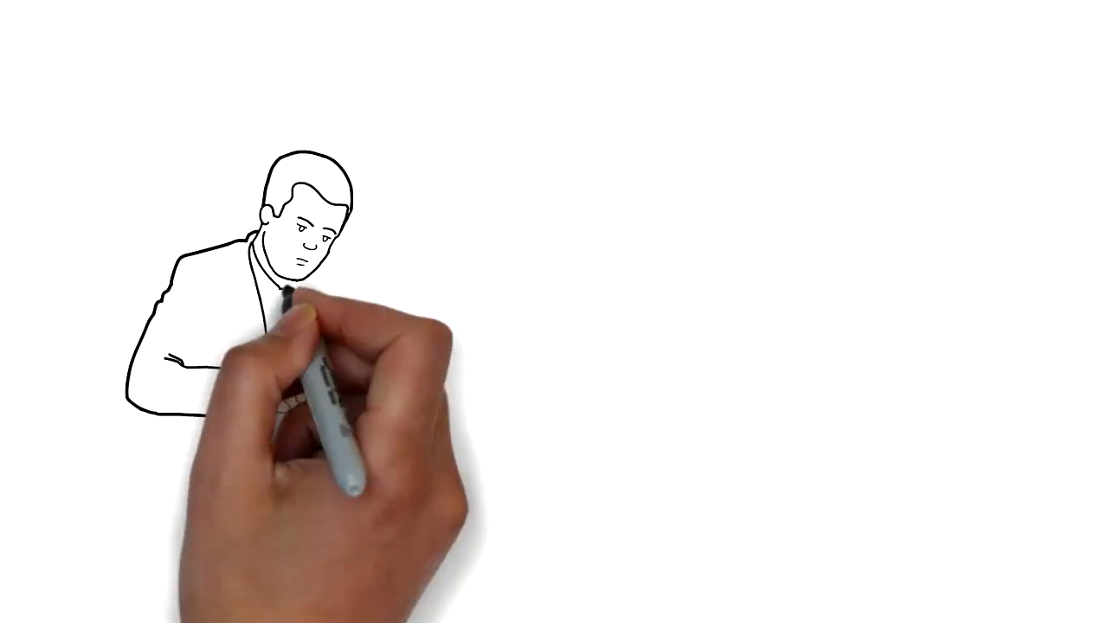
Sketch the man's tie, jacket lapels and clasped hands, then begin the desk's front edge line.
{"action": "left_click_drag", "start_coordinate": [285, 294], "coordinate": [463, 419]}
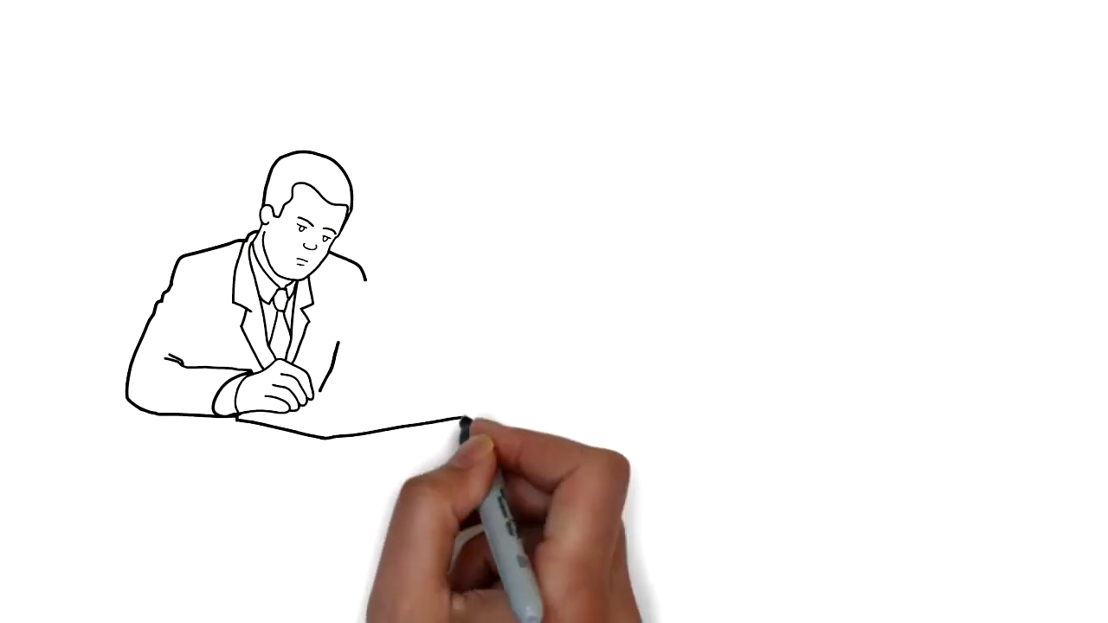